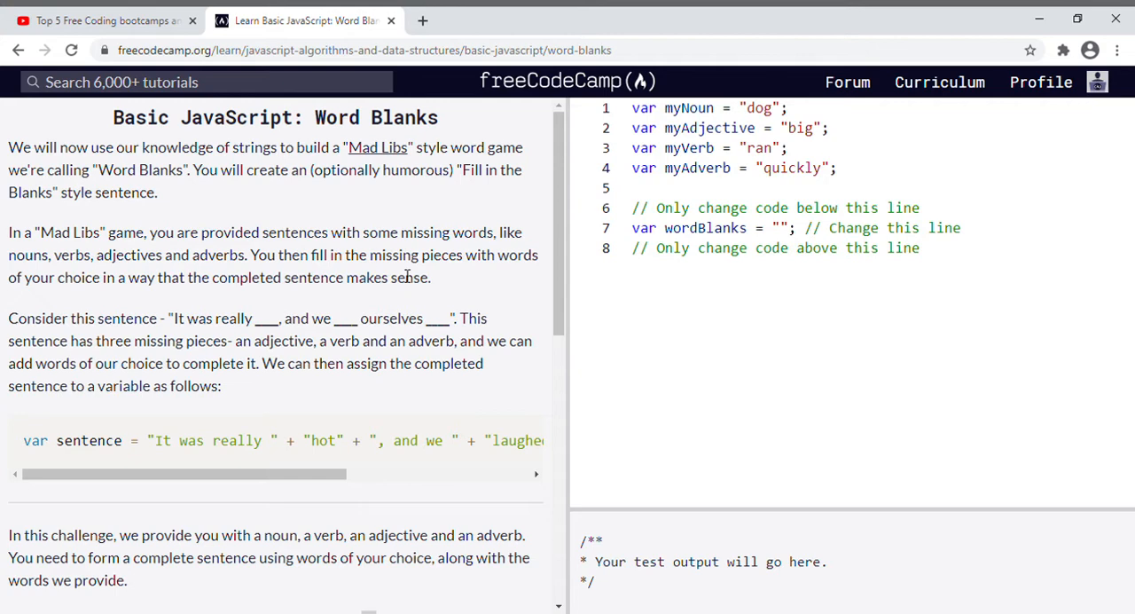
mouse_move(479, 262)
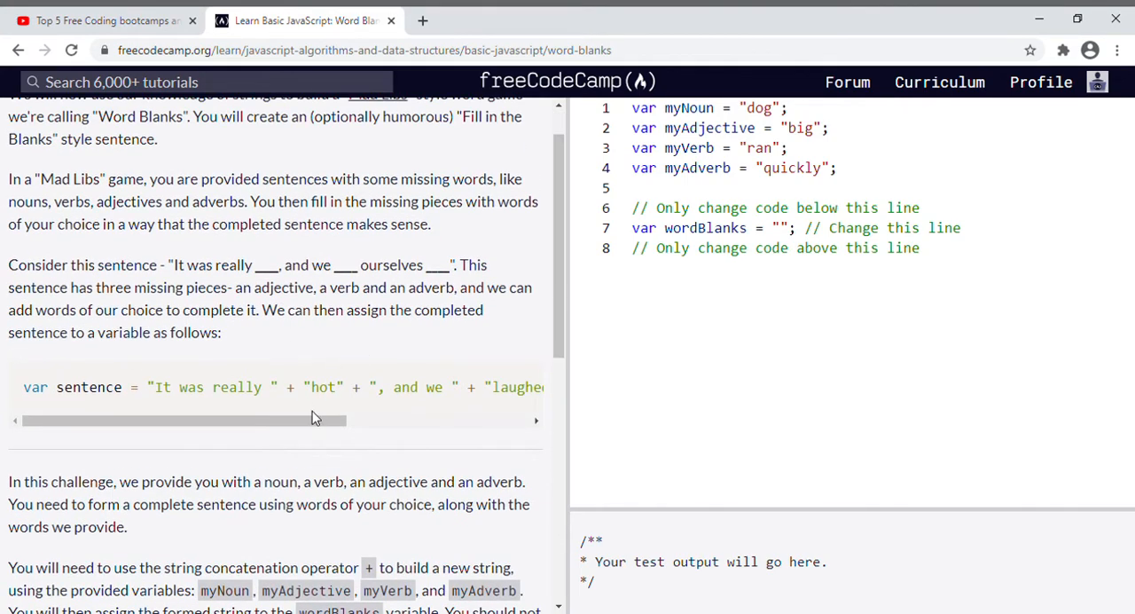
mouse_move(305, 425)
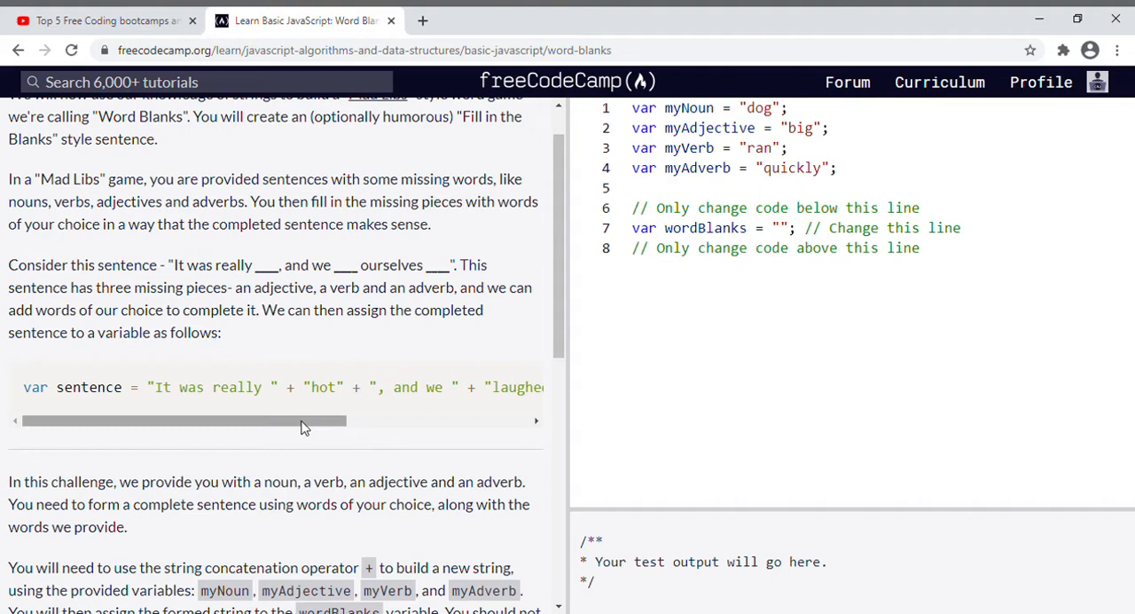
mouse_move(256, 426)
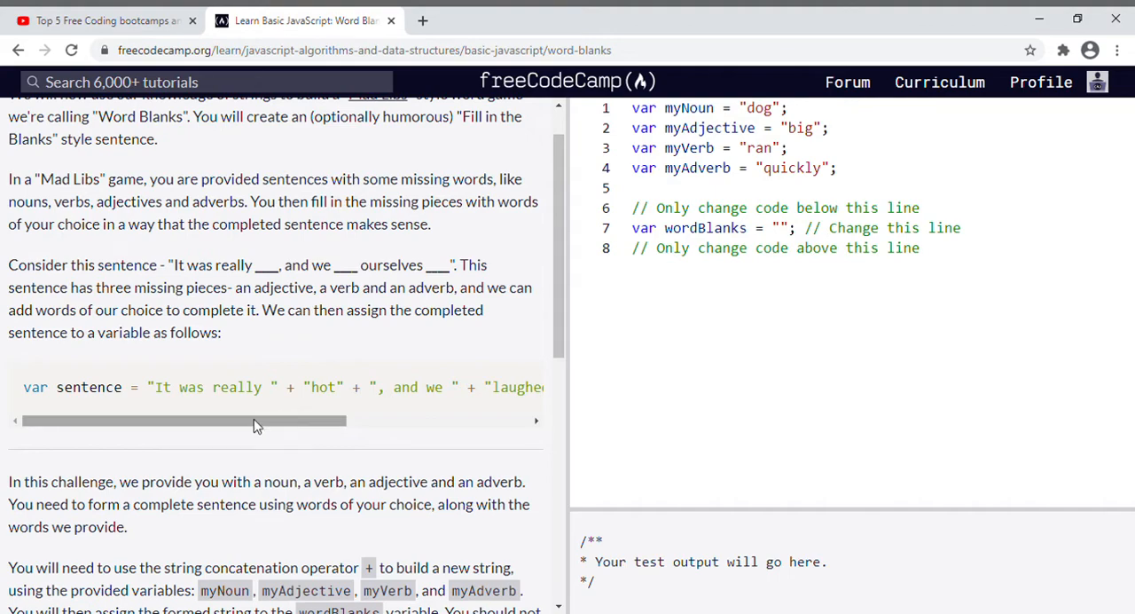
Step: Review the challenge text and place the cursor inside the empty wordBlanks string on line 7
left_click_drag(257, 420, 159, 420)
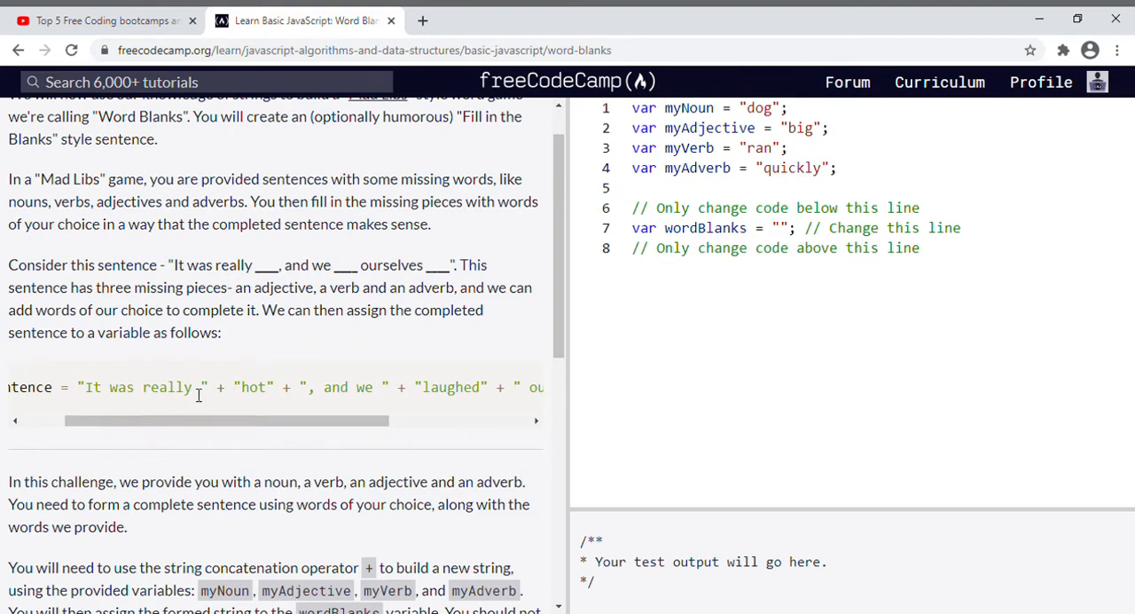
mouse_move(238, 383)
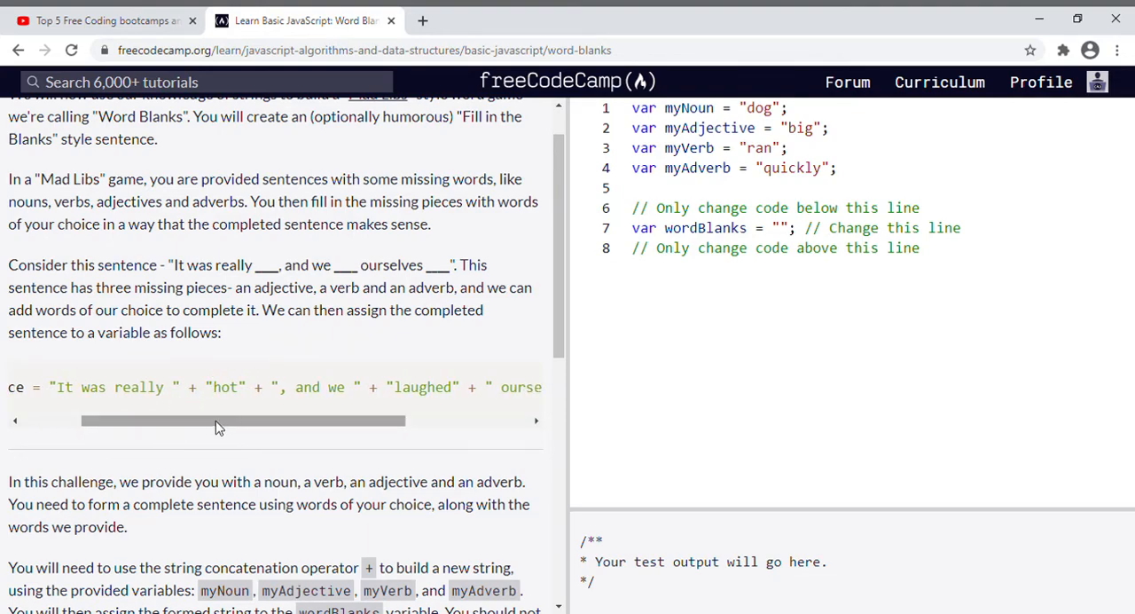
left_click_drag(220, 419, 310, 418)
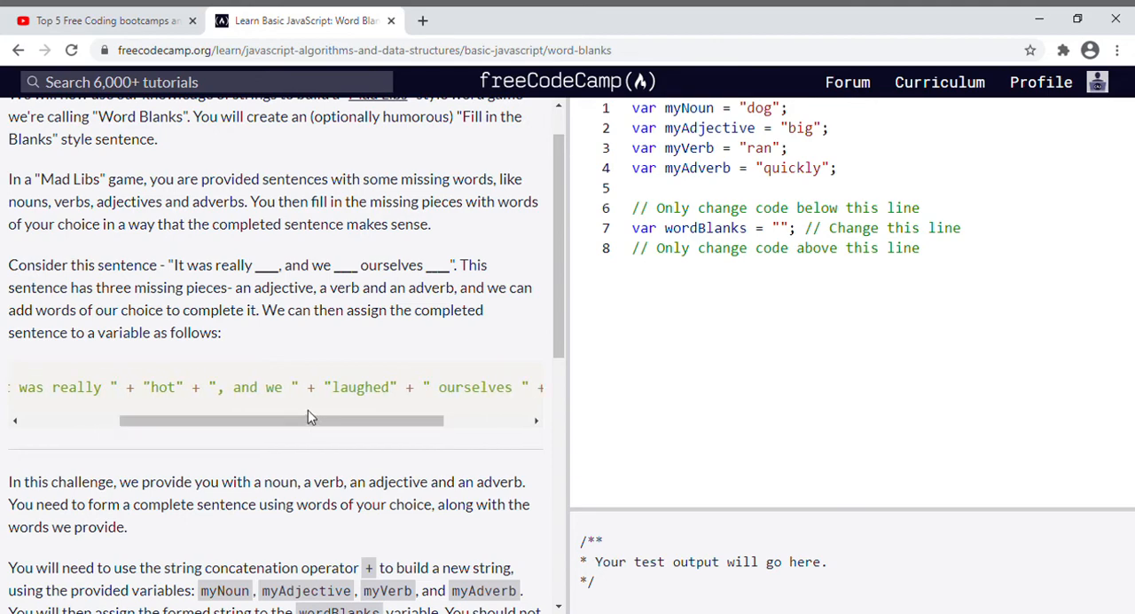
left_click_drag(281, 419, 337, 420)
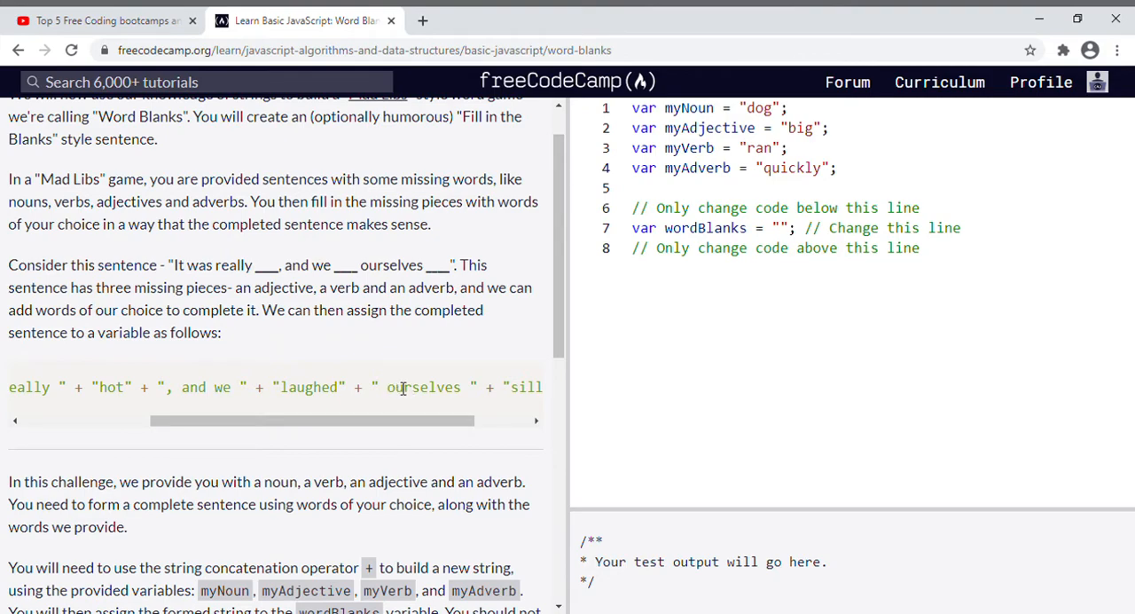
mouse_move(344, 397)
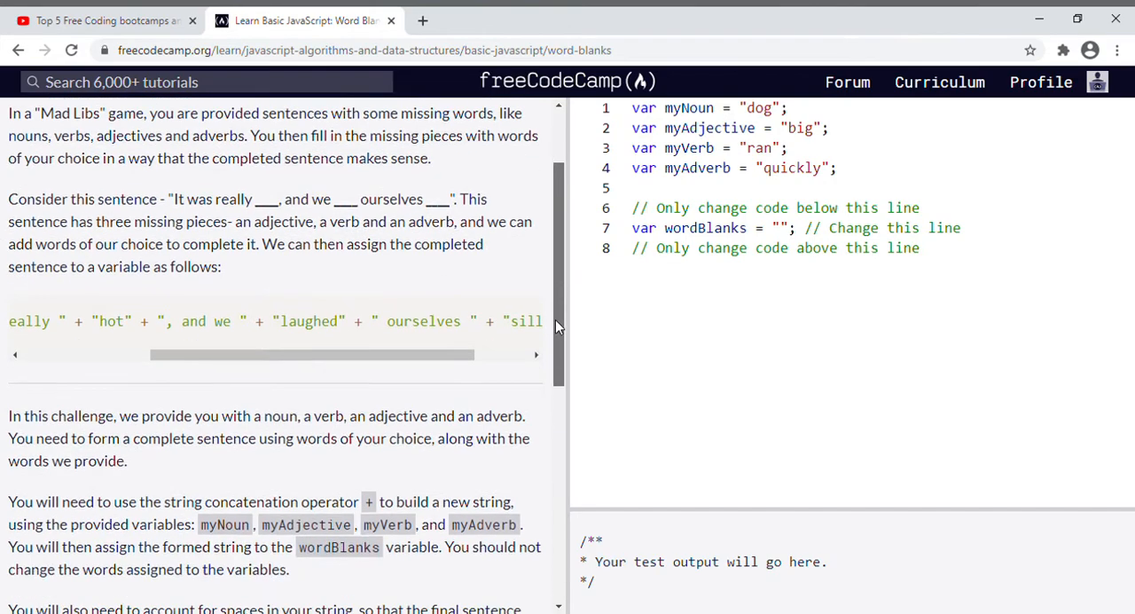
scroll("down", 3)
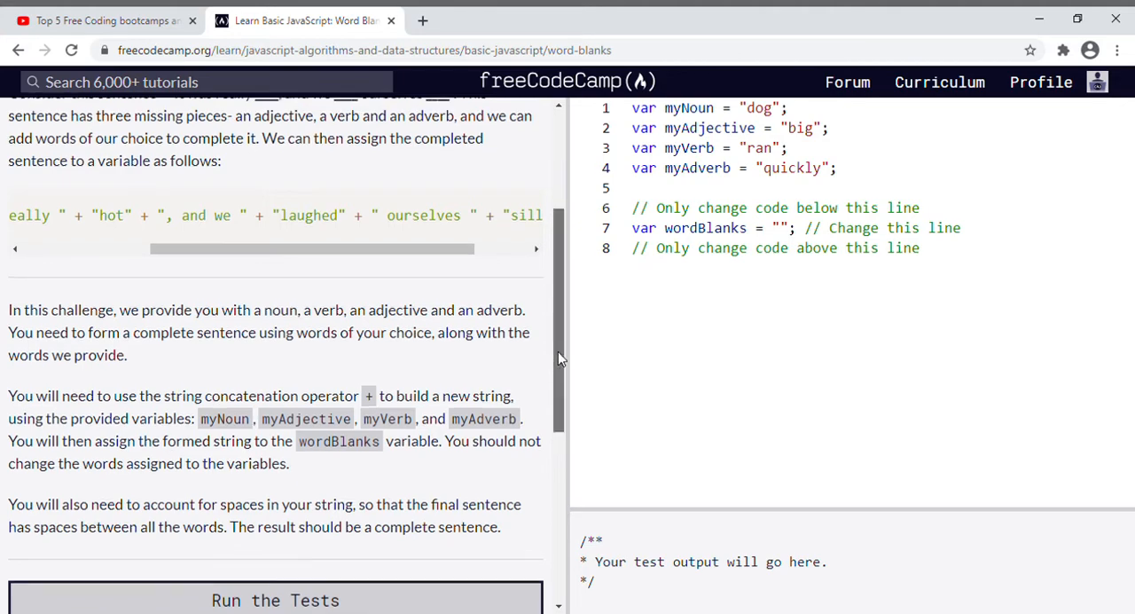
scroll("down", 3)
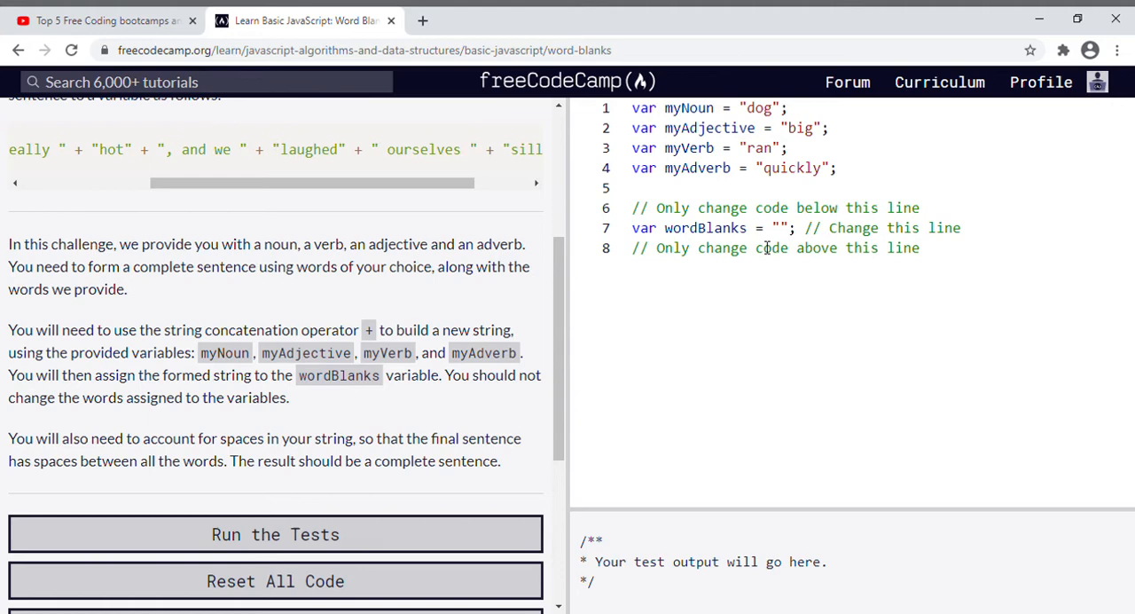
left_click(780, 227)
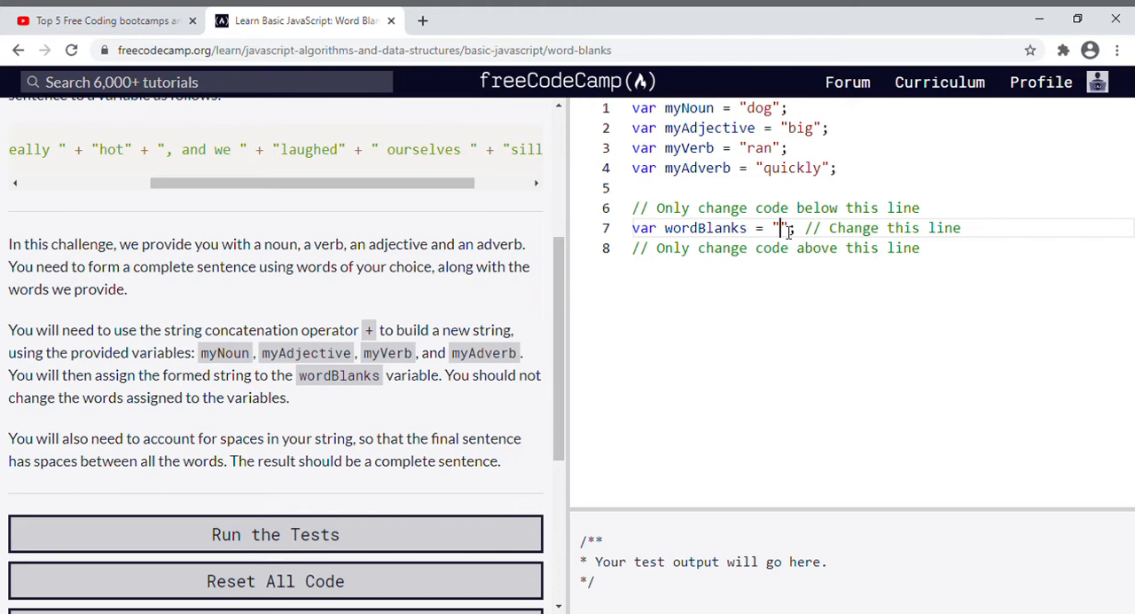
Step: Write wordBlanks = "My " + "big " + ... with hard-coded words and a trailing +
type("\"")
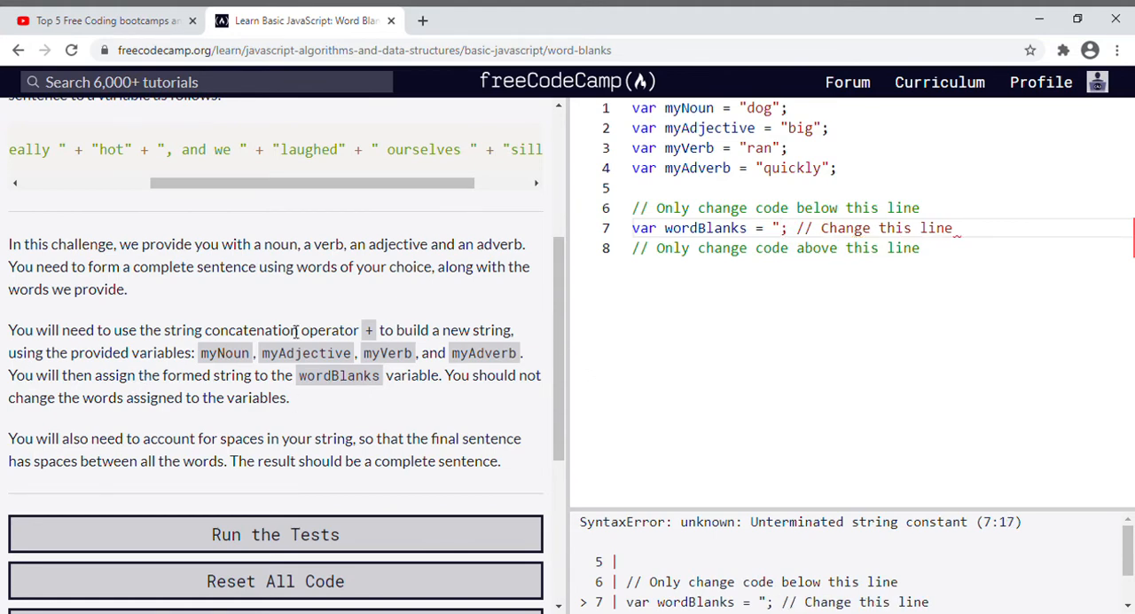
mouse_move(427, 368)
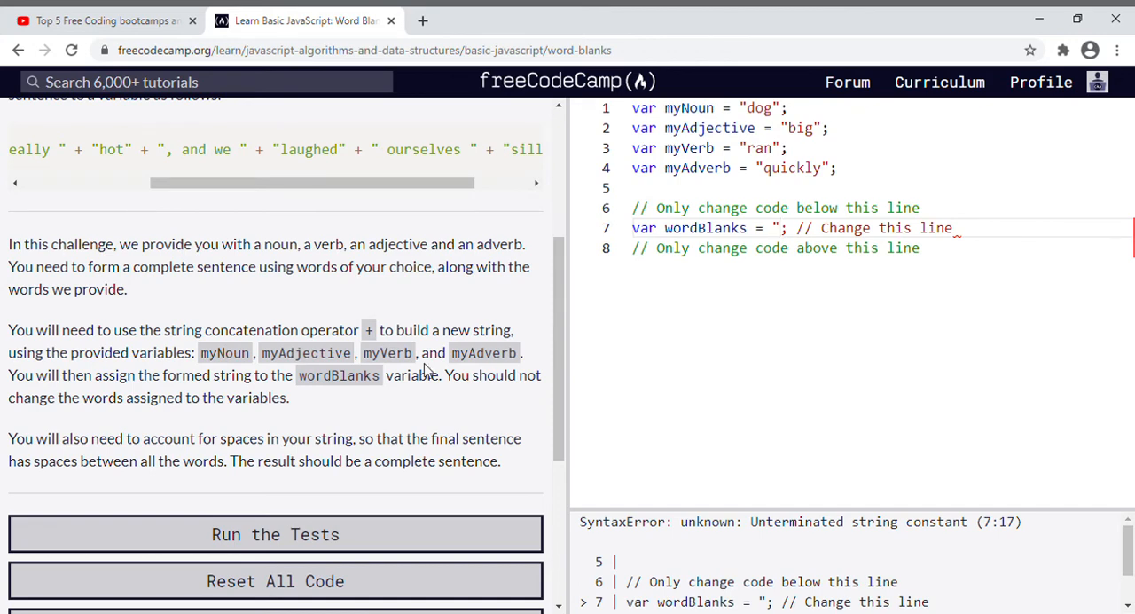
type("M")
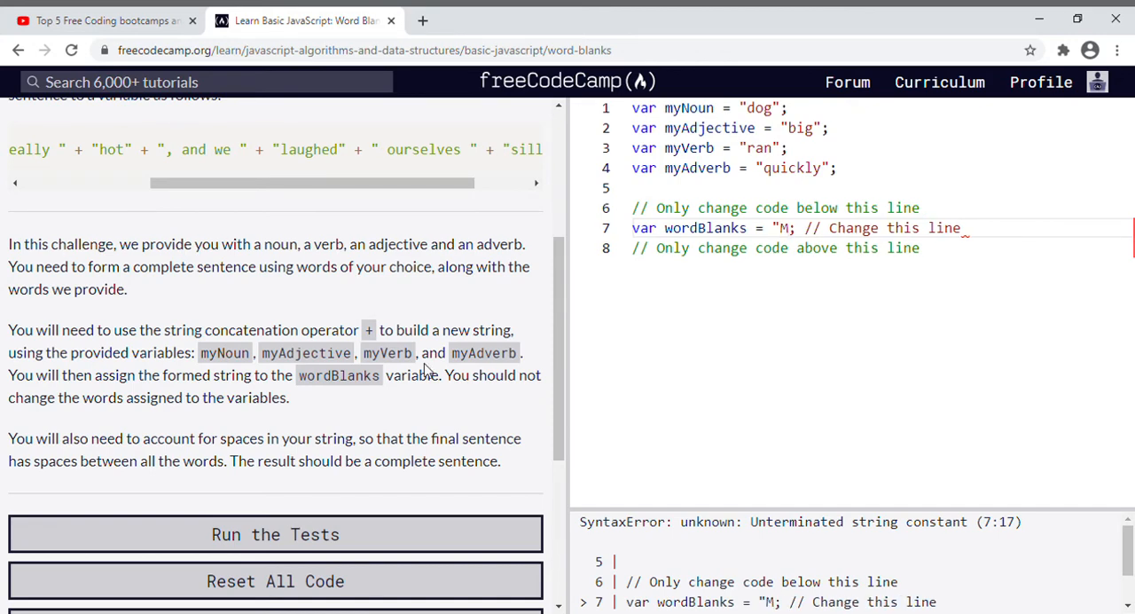
type("y \"")
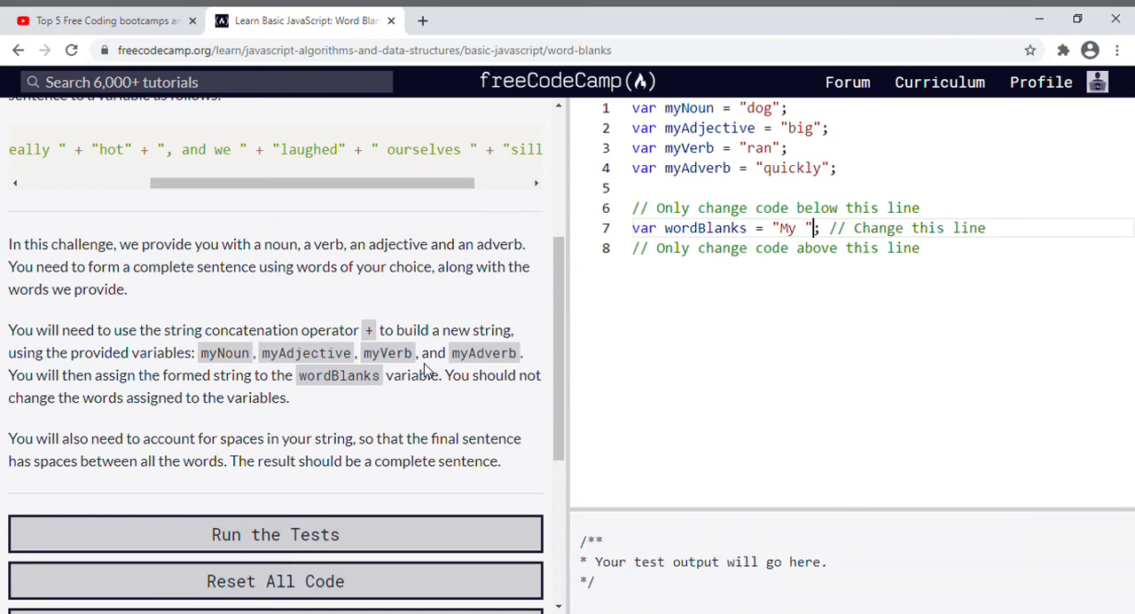
type("+ \"b")
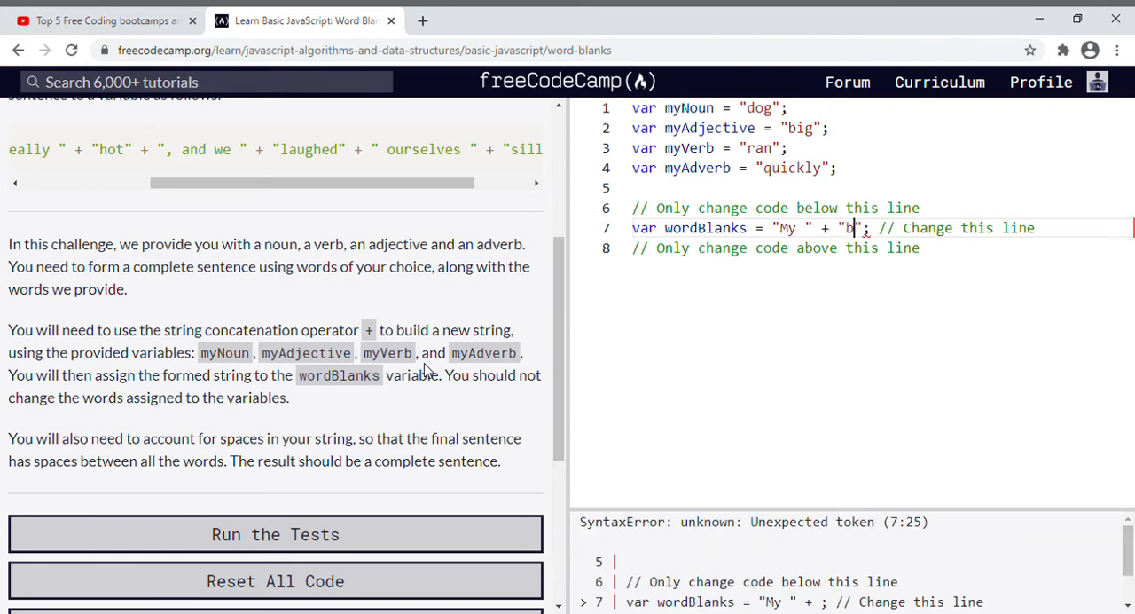
type("i")
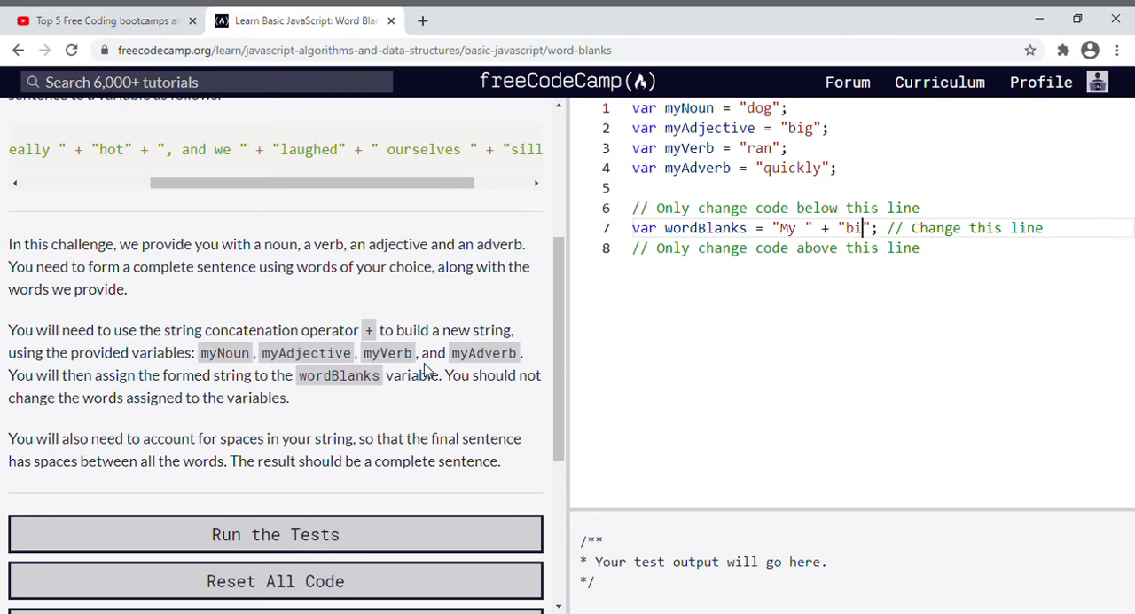
type("g")
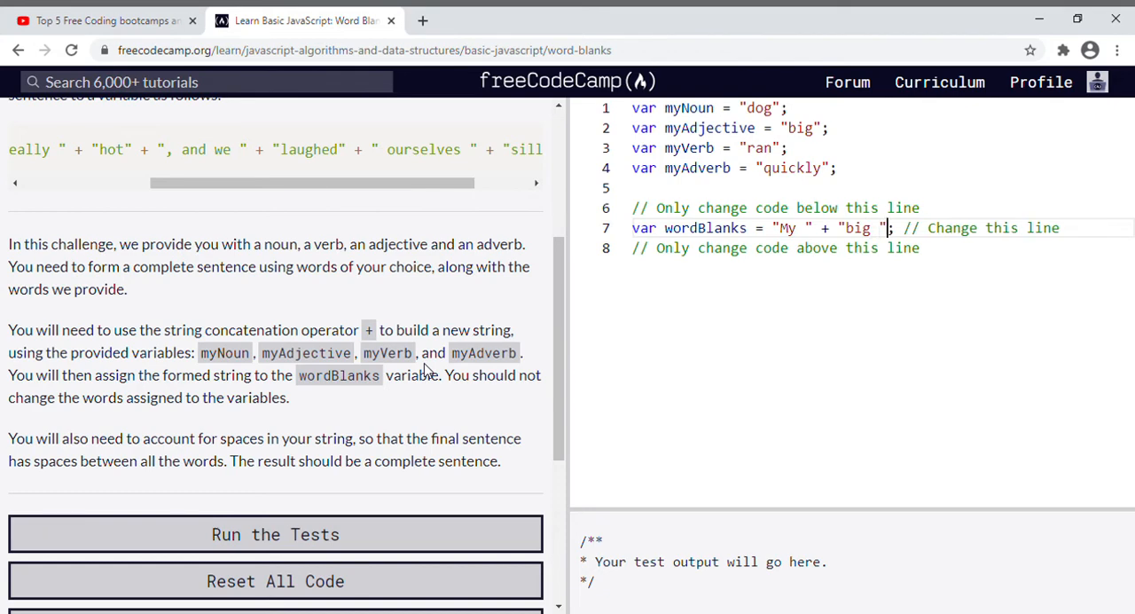
type("+")
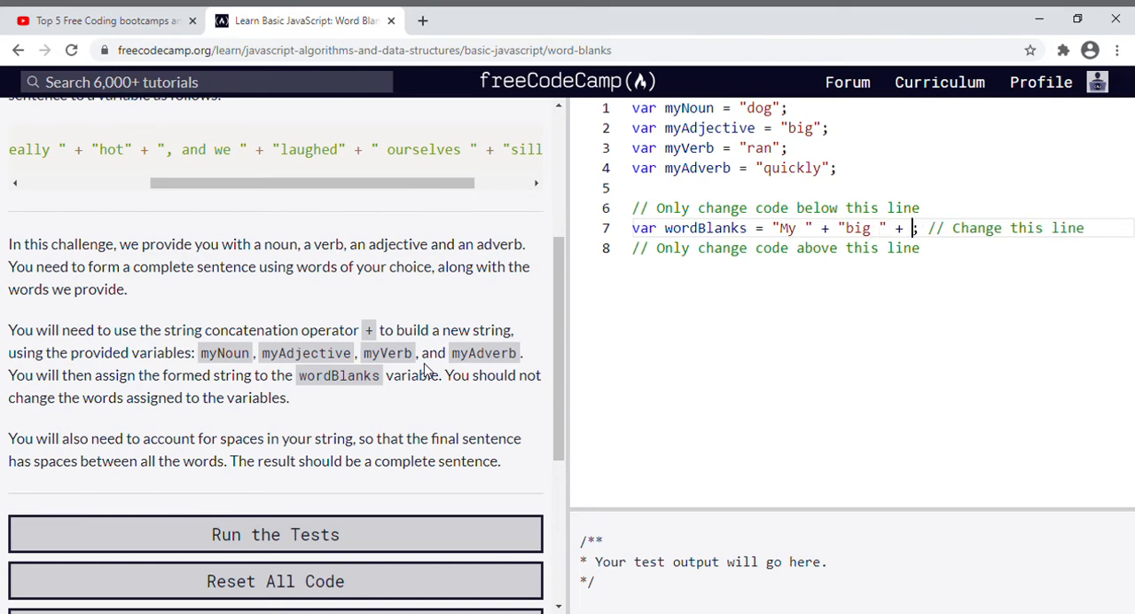
left_click(275, 534)
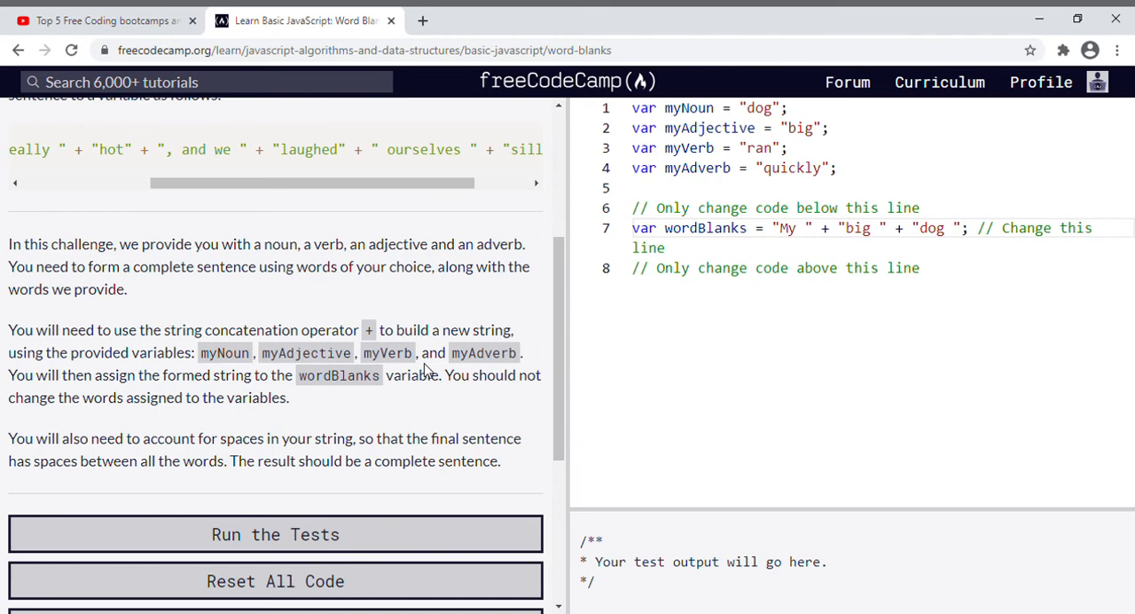
mouse_move(584, 351)
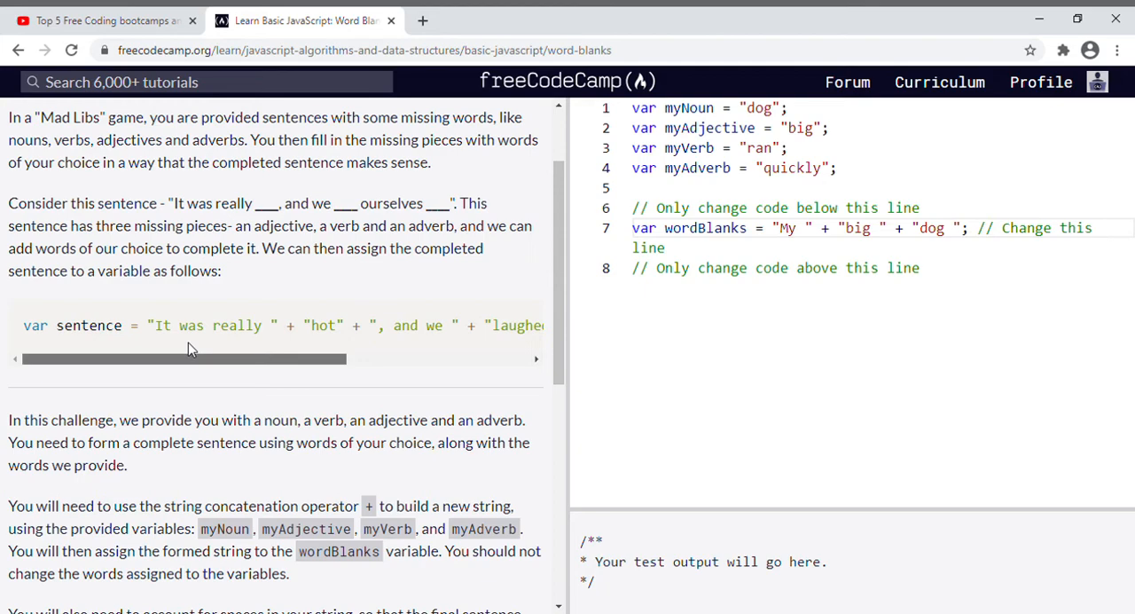
mouse_move(543, 294)
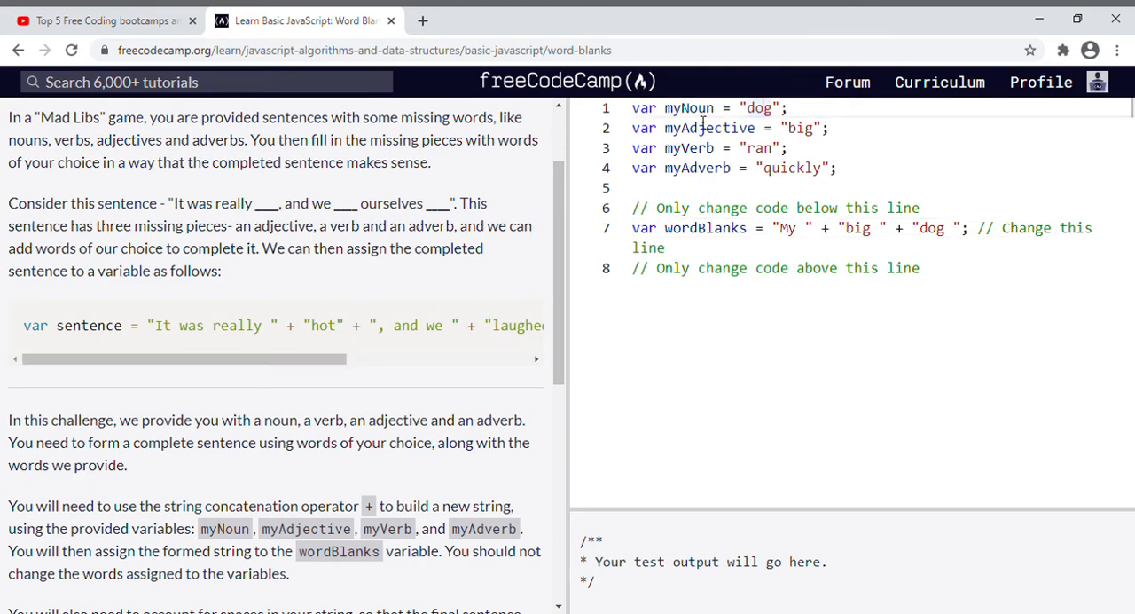
double_click(689, 106)
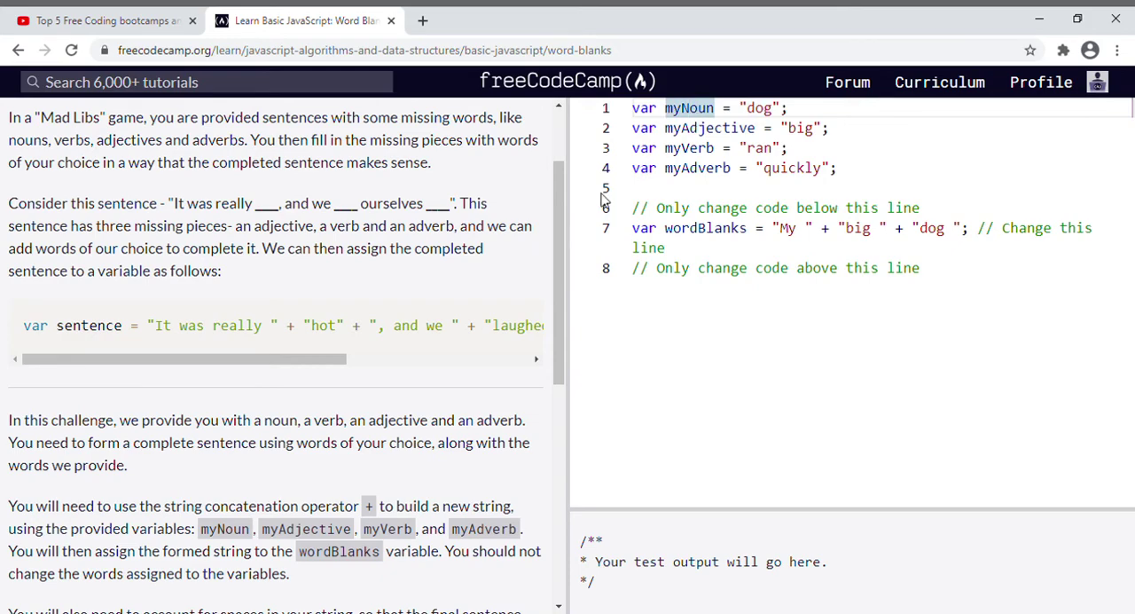
scroll("down", 3)
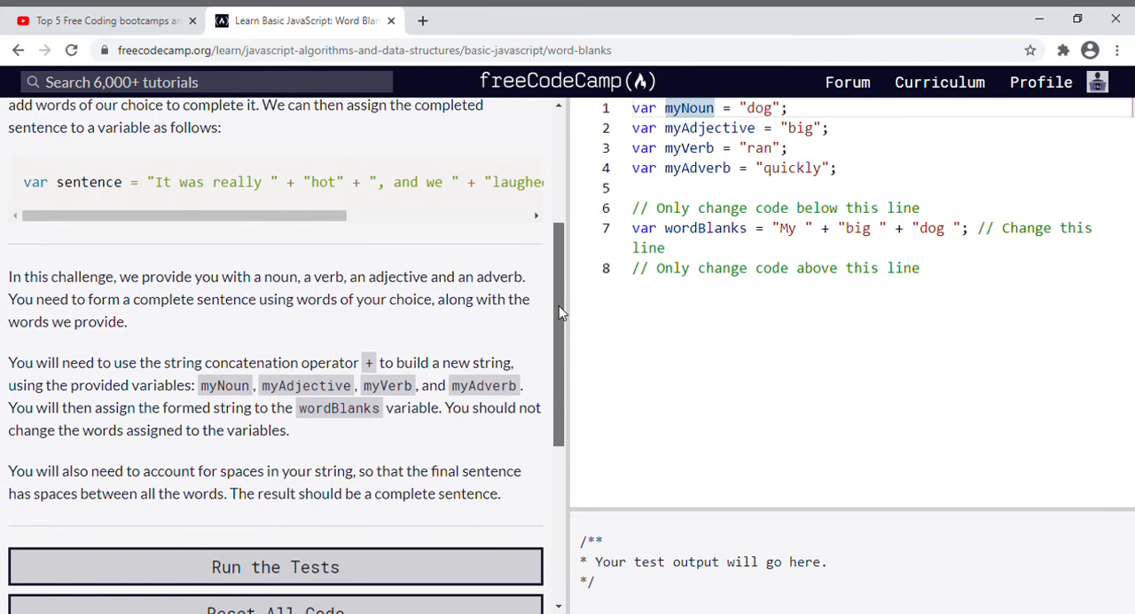
mouse_move(227, 429)
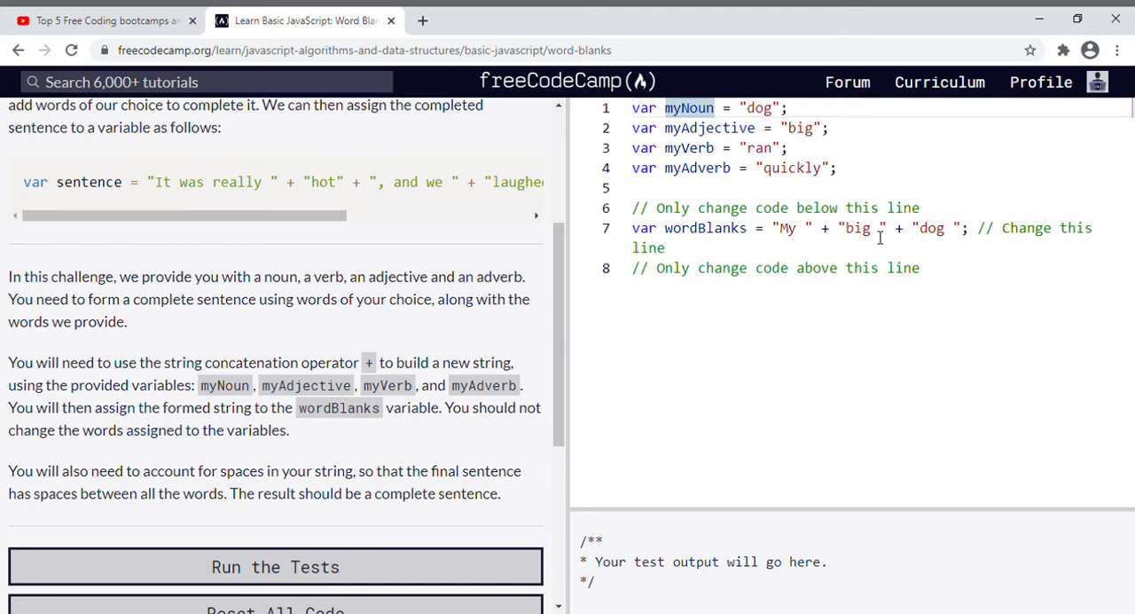
double_click(859, 227)
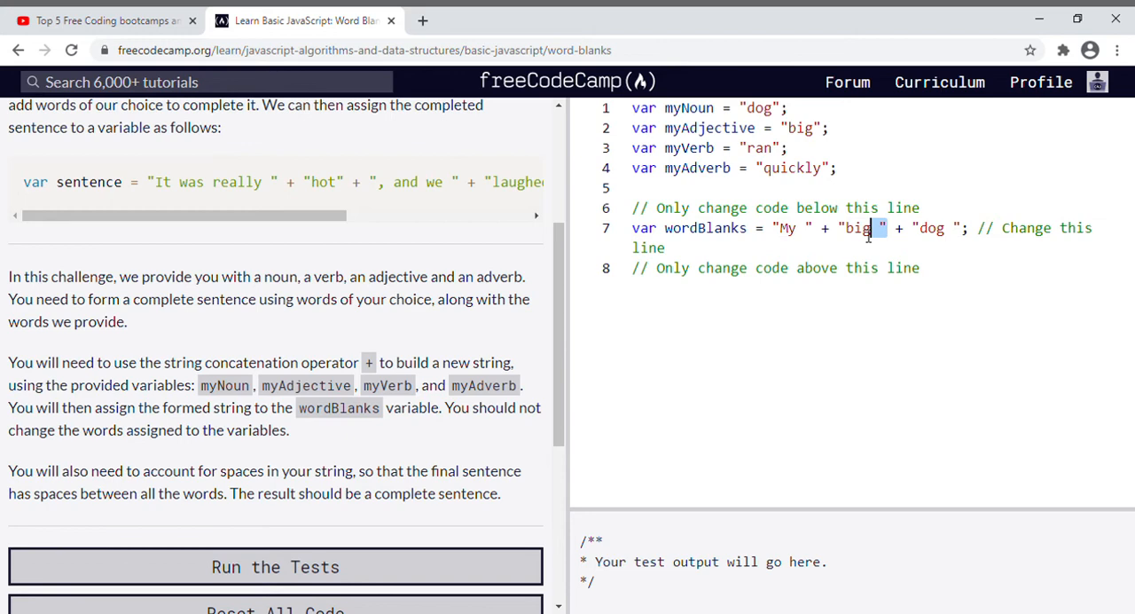
left_click_drag(884, 227, 841, 227)
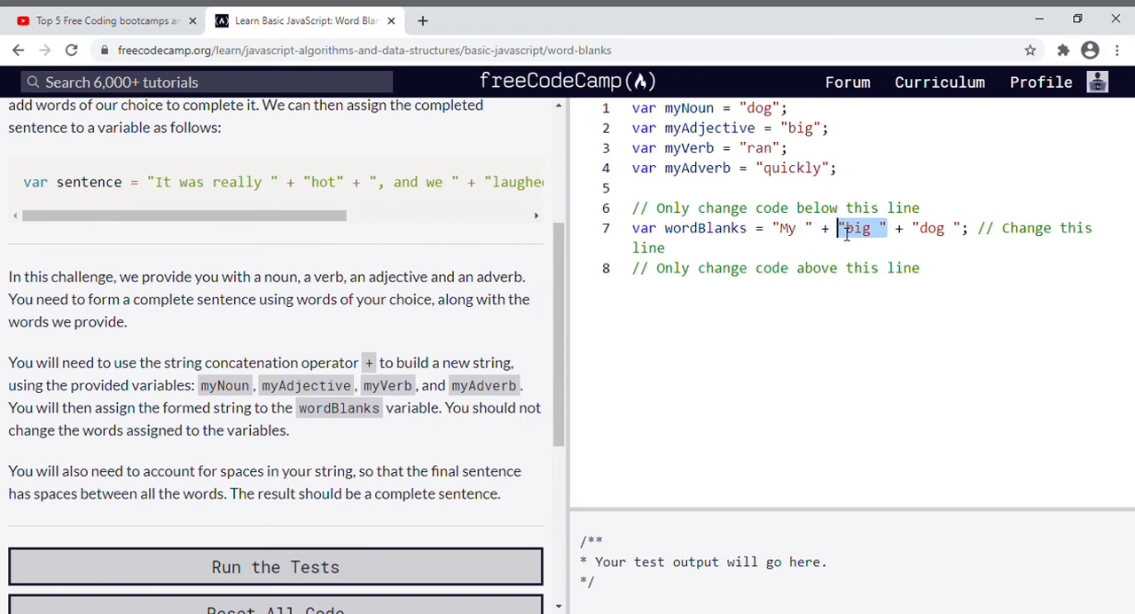
Step: Replace the literals with myAdjective and myNoun joined by " " spaces
type("my")
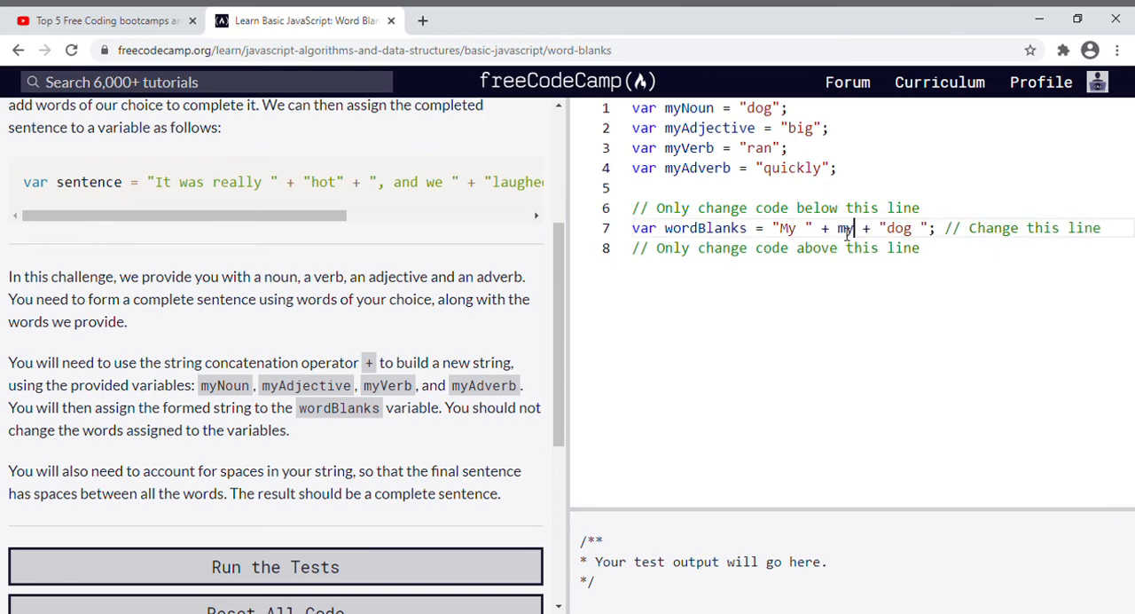
type("Adjective")
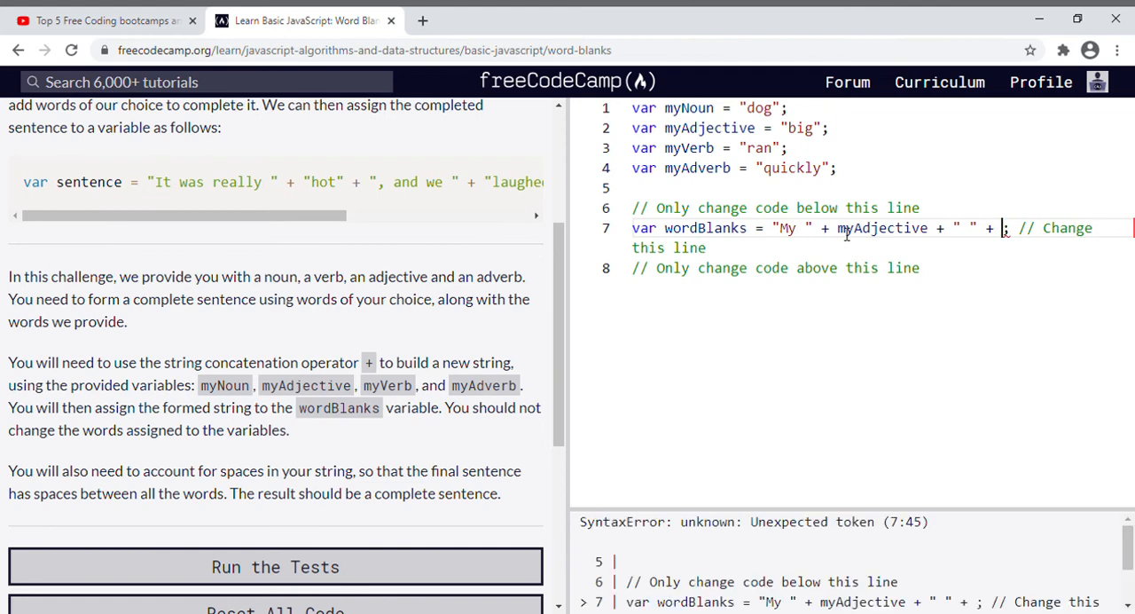
type("my")
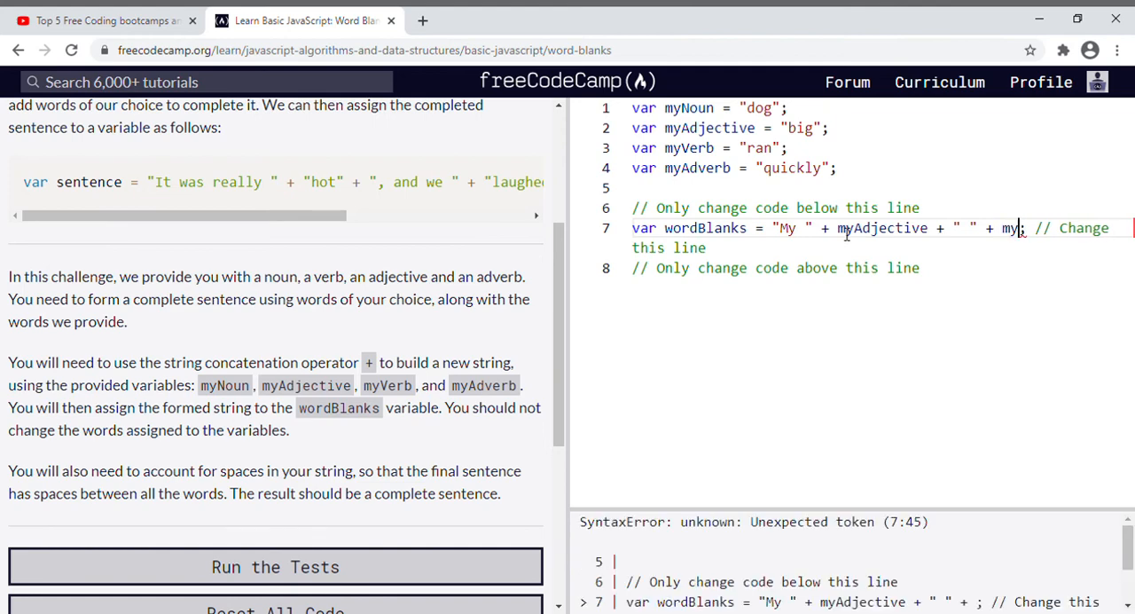
type("Noun")
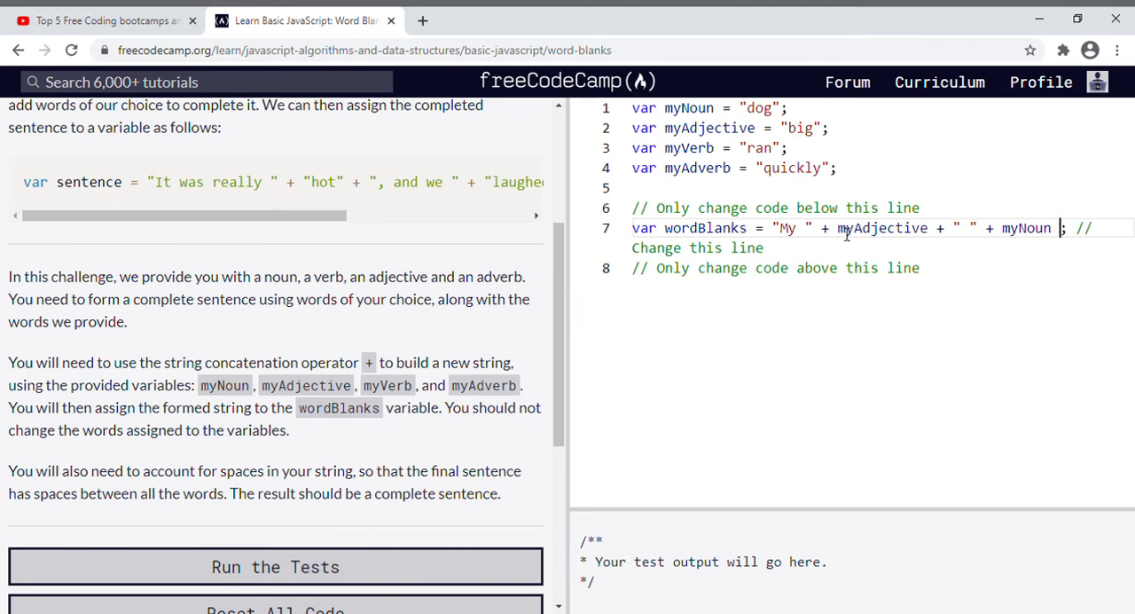
type("+")
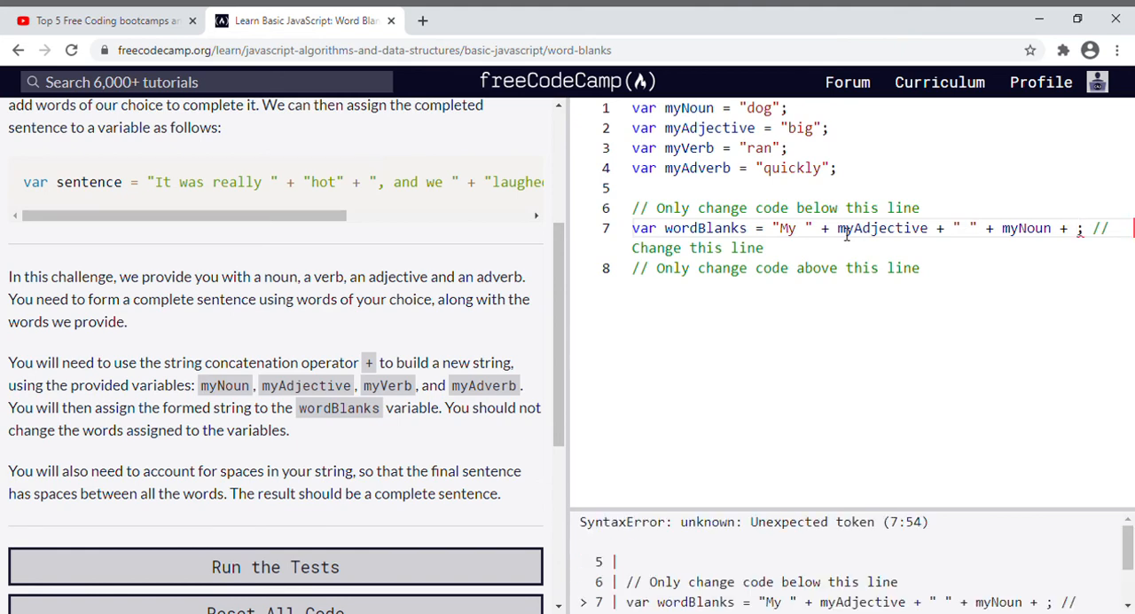
type("\"\"")
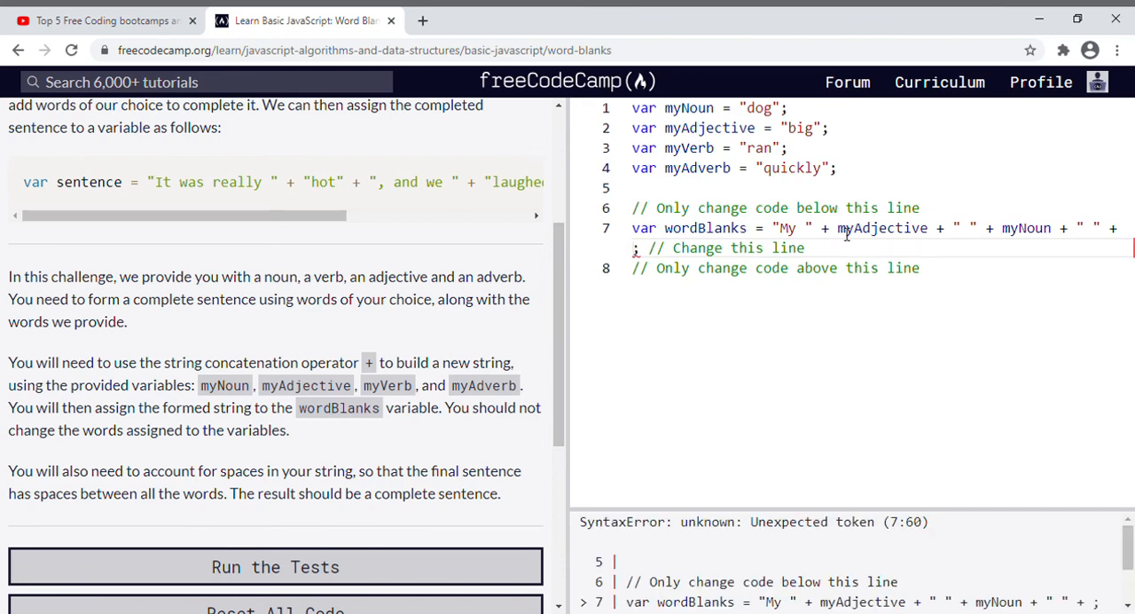
Step: Append myVerb and myAdverb with " " separators and run the tests to pass
type("myVerb")
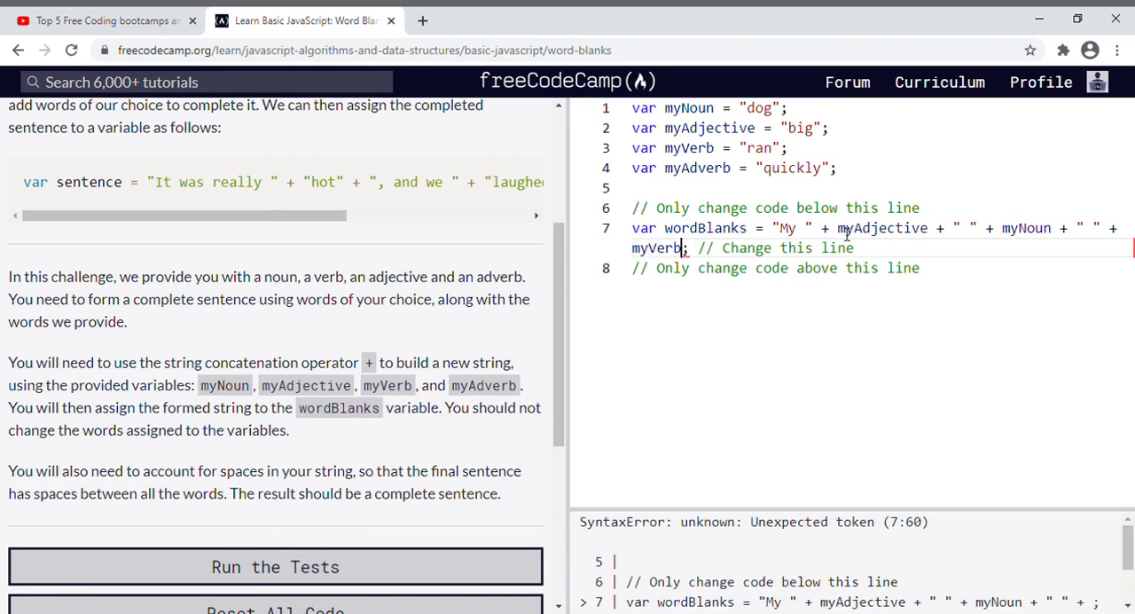
type("+")
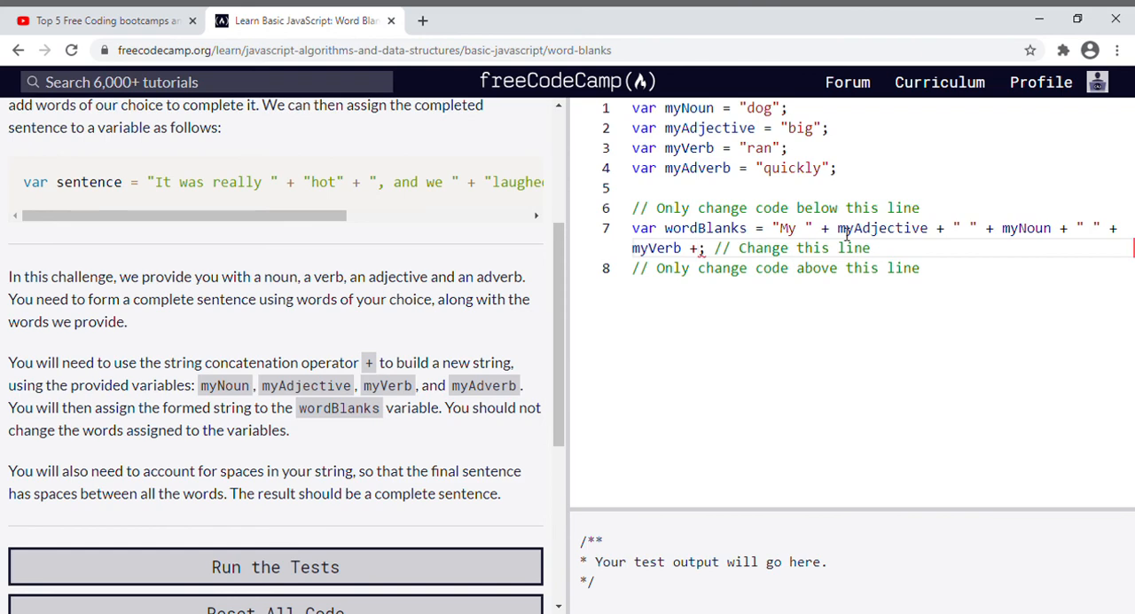
type("\"\"")
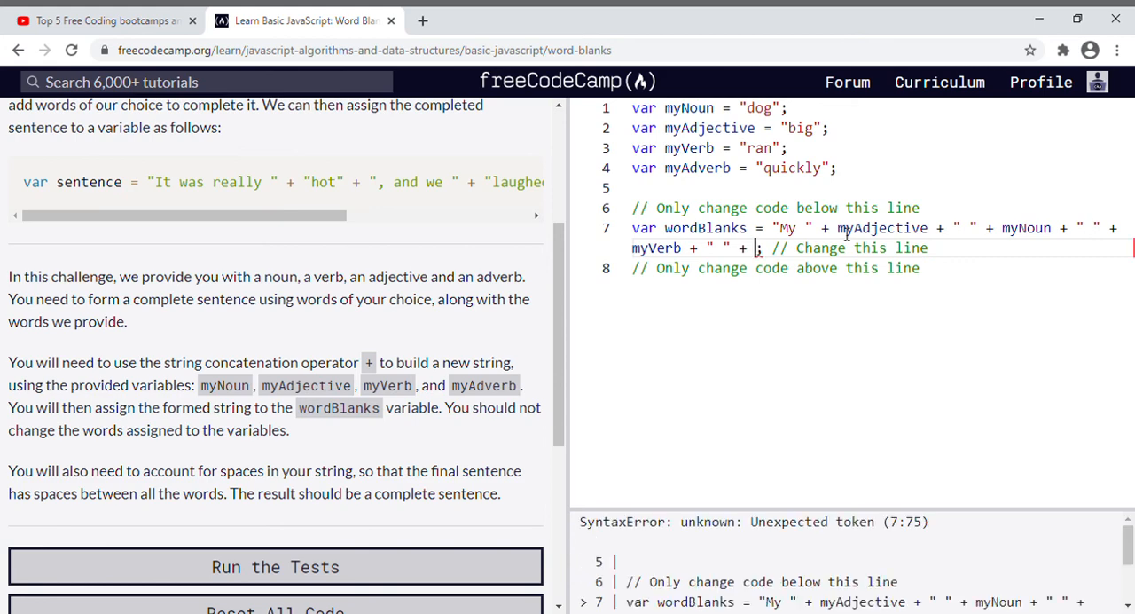
type("myAdverb")
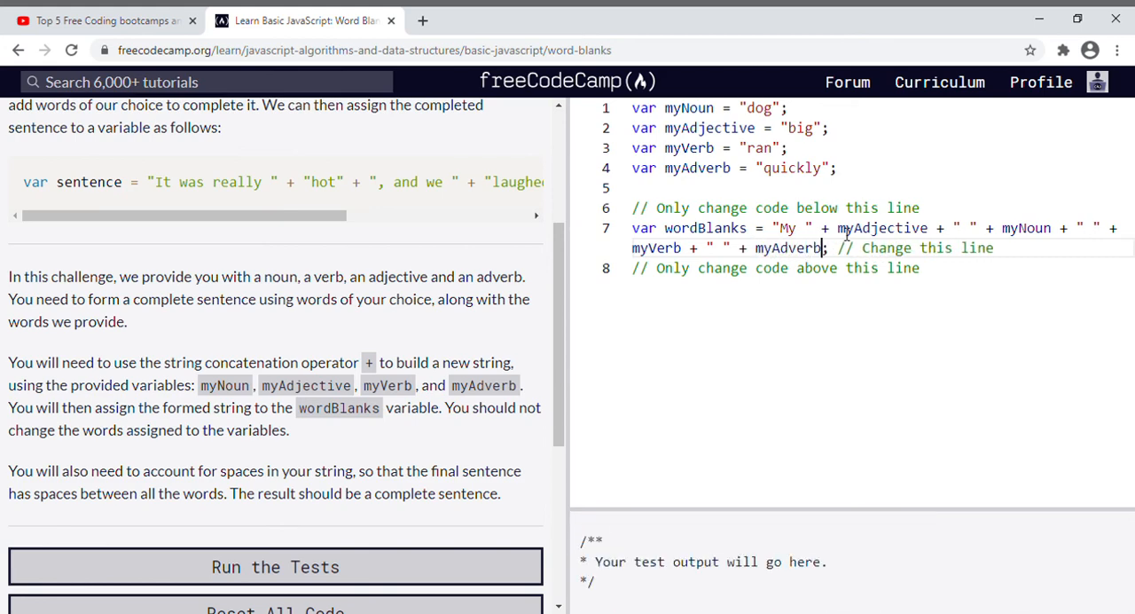
mouse_move(851, 285)
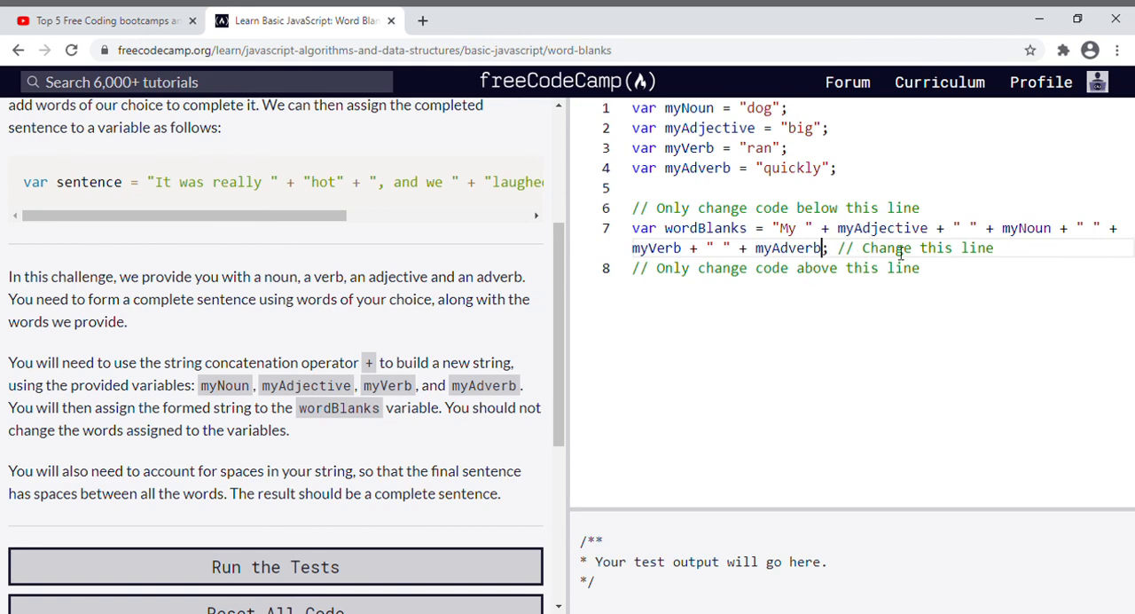
mouse_move(868, 321)
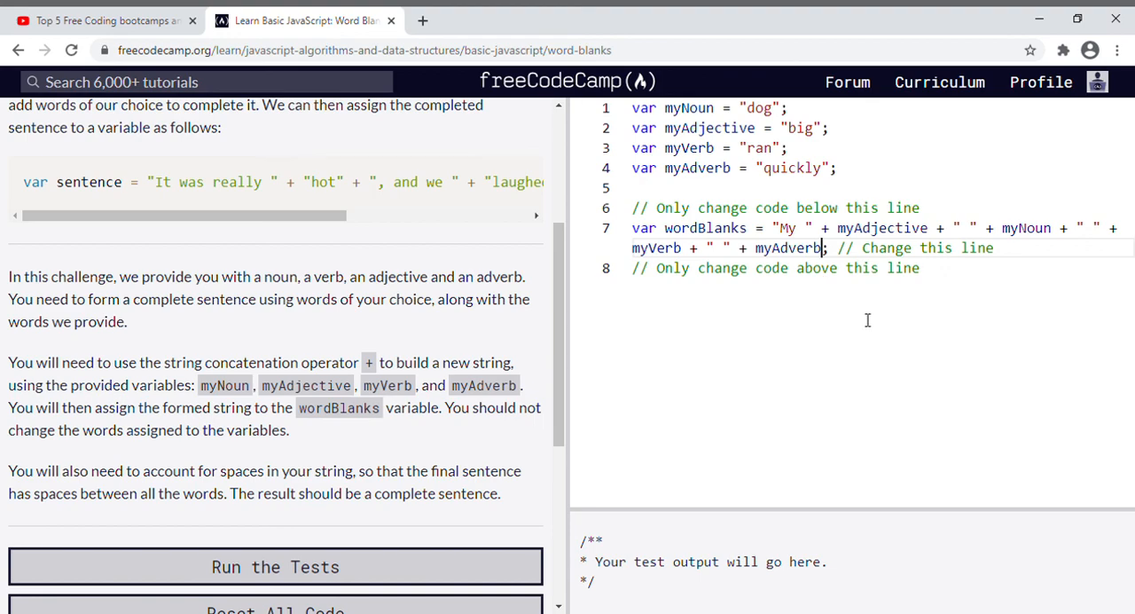
mouse_move(348, 571)
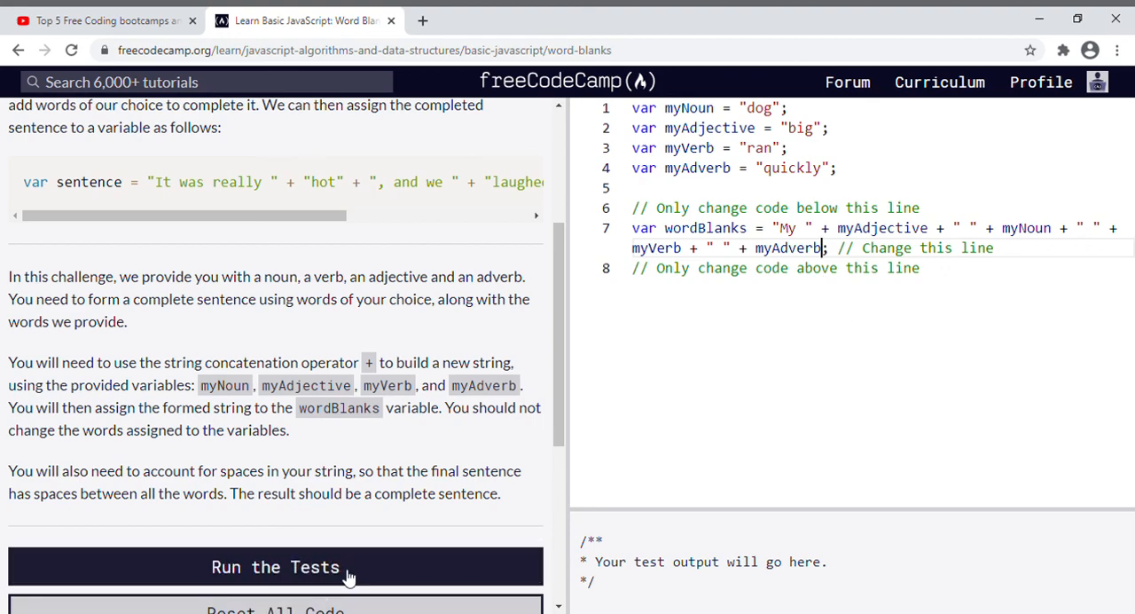
left_click(276, 566)
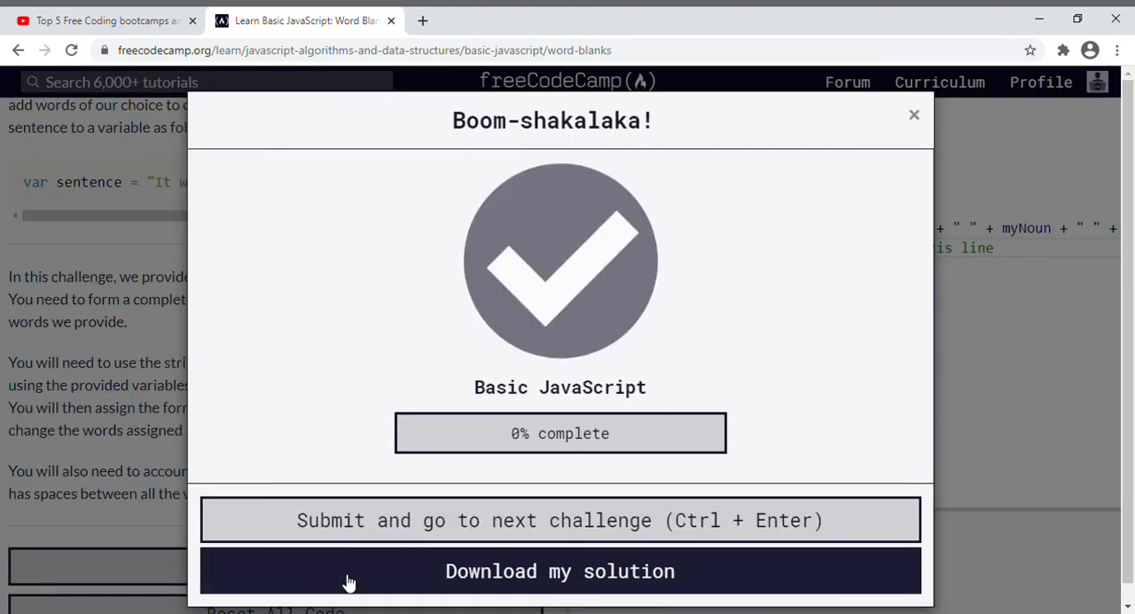